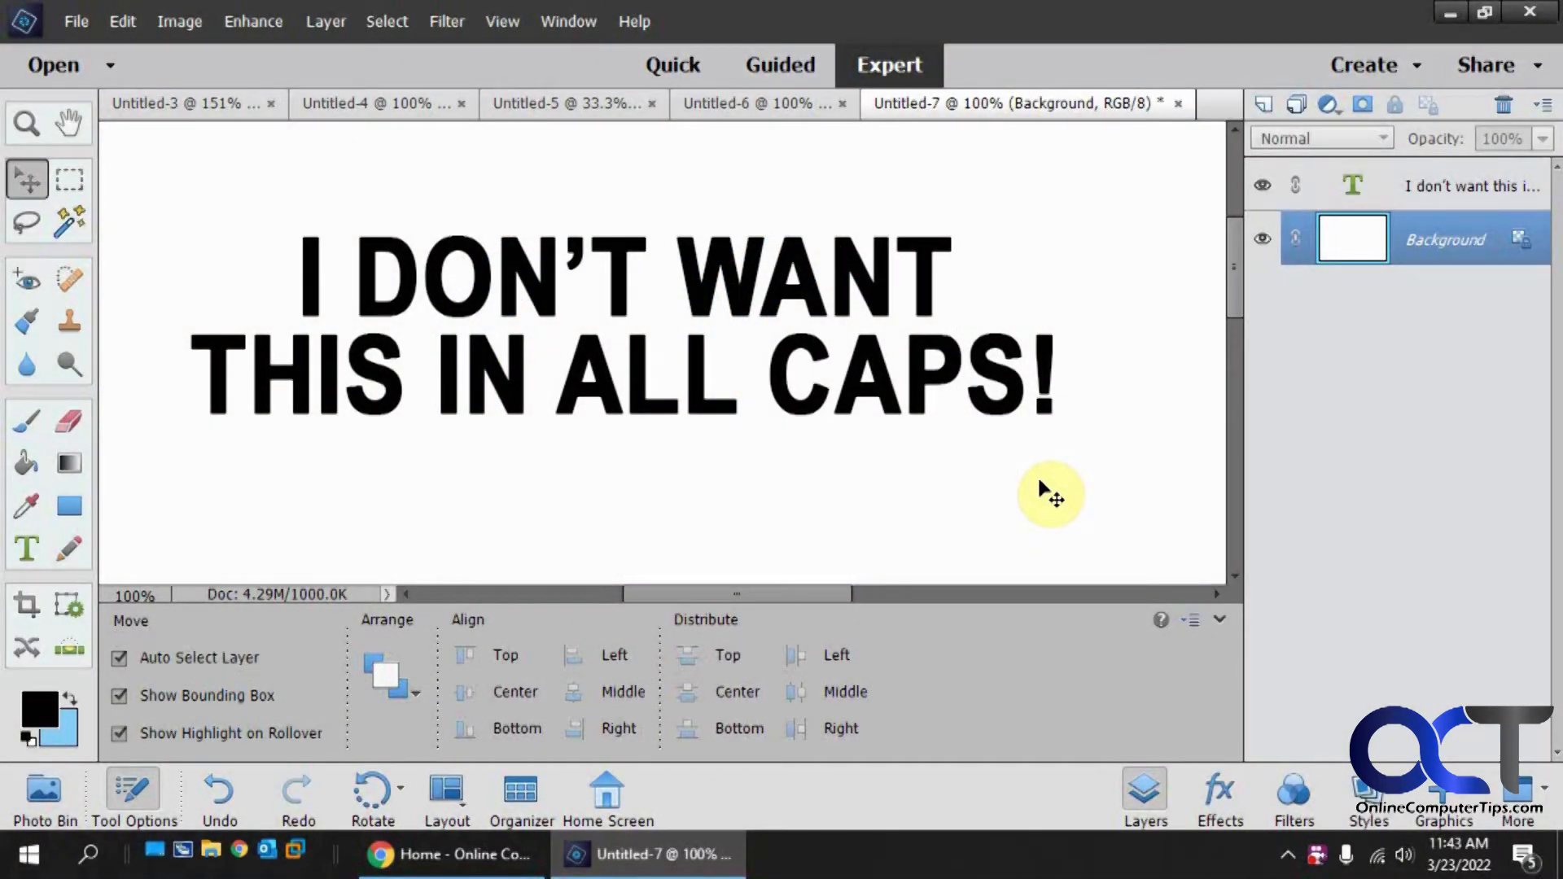
mouse_move(1044, 489)
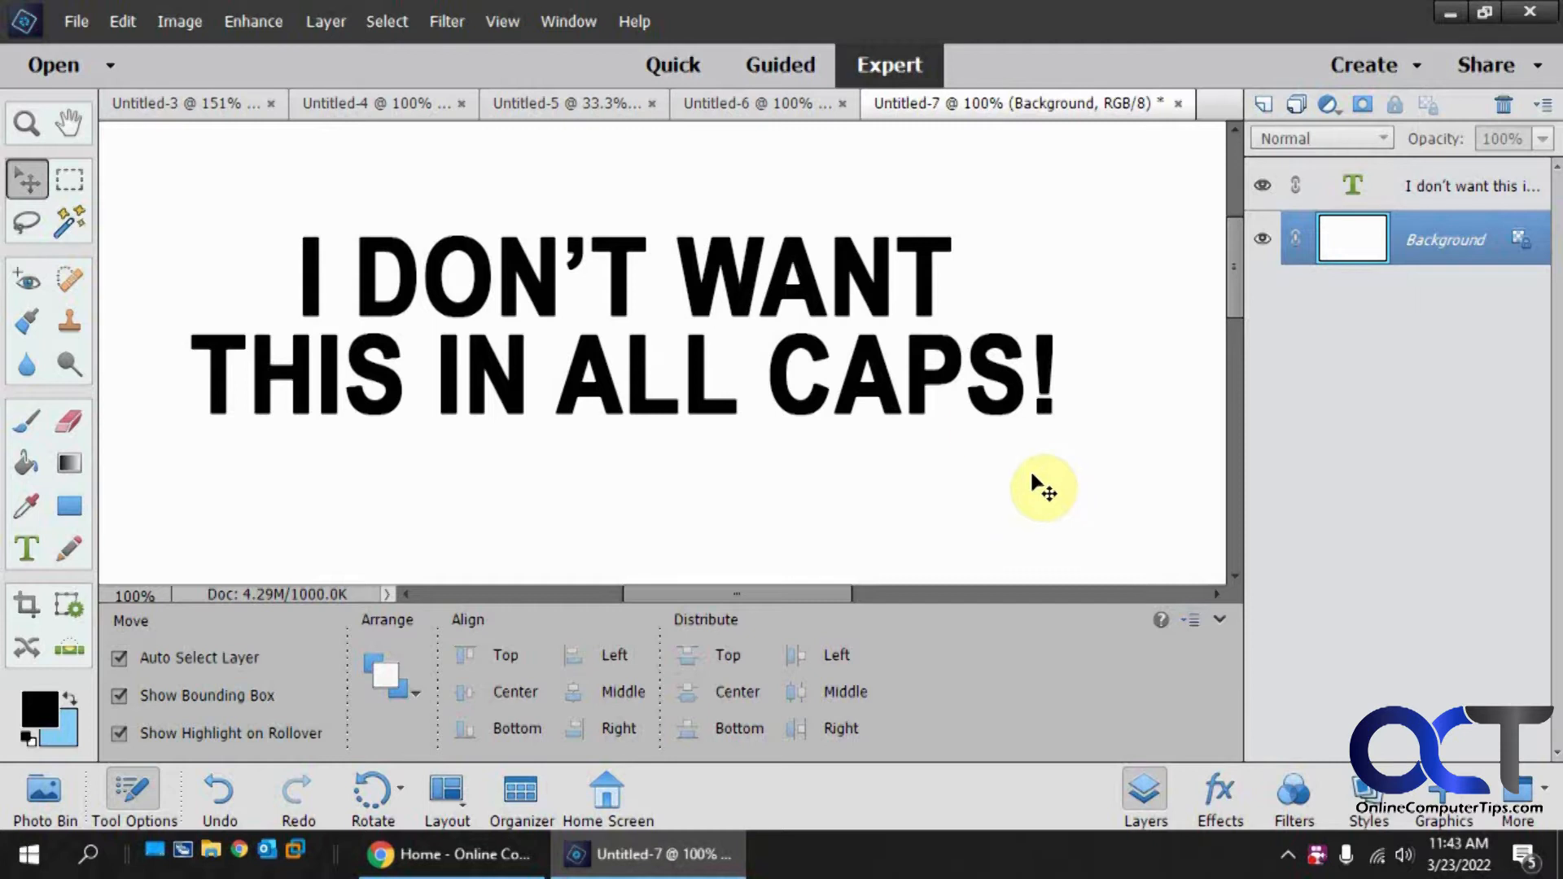
- Select the all-caps heading text layer "I don't want this in all caps!" on the canvas
left_click(888, 353)
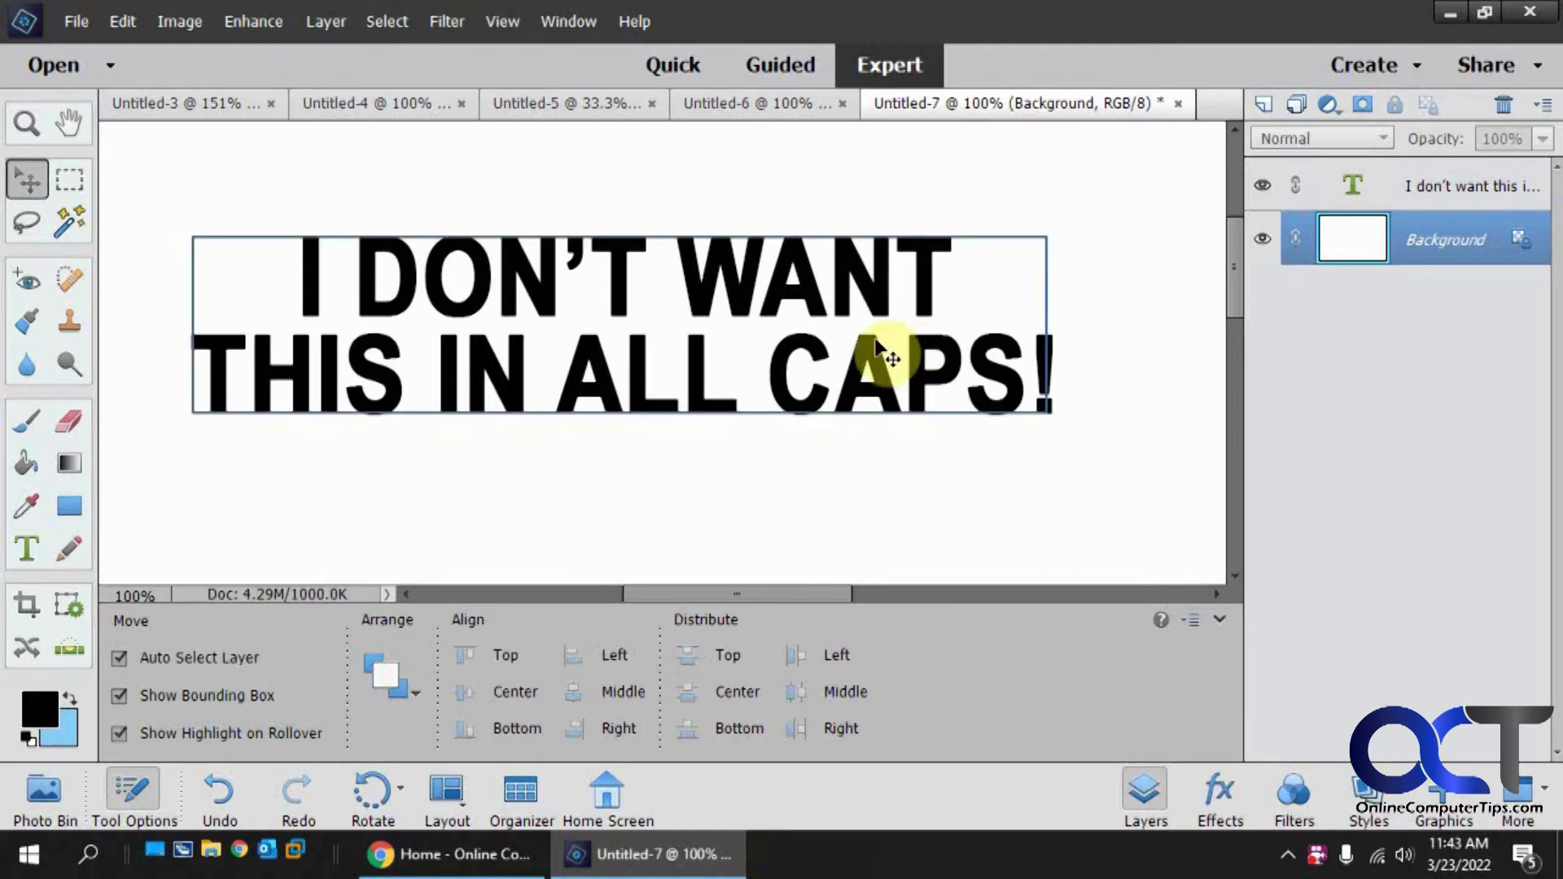
mouse_move(818, 348)
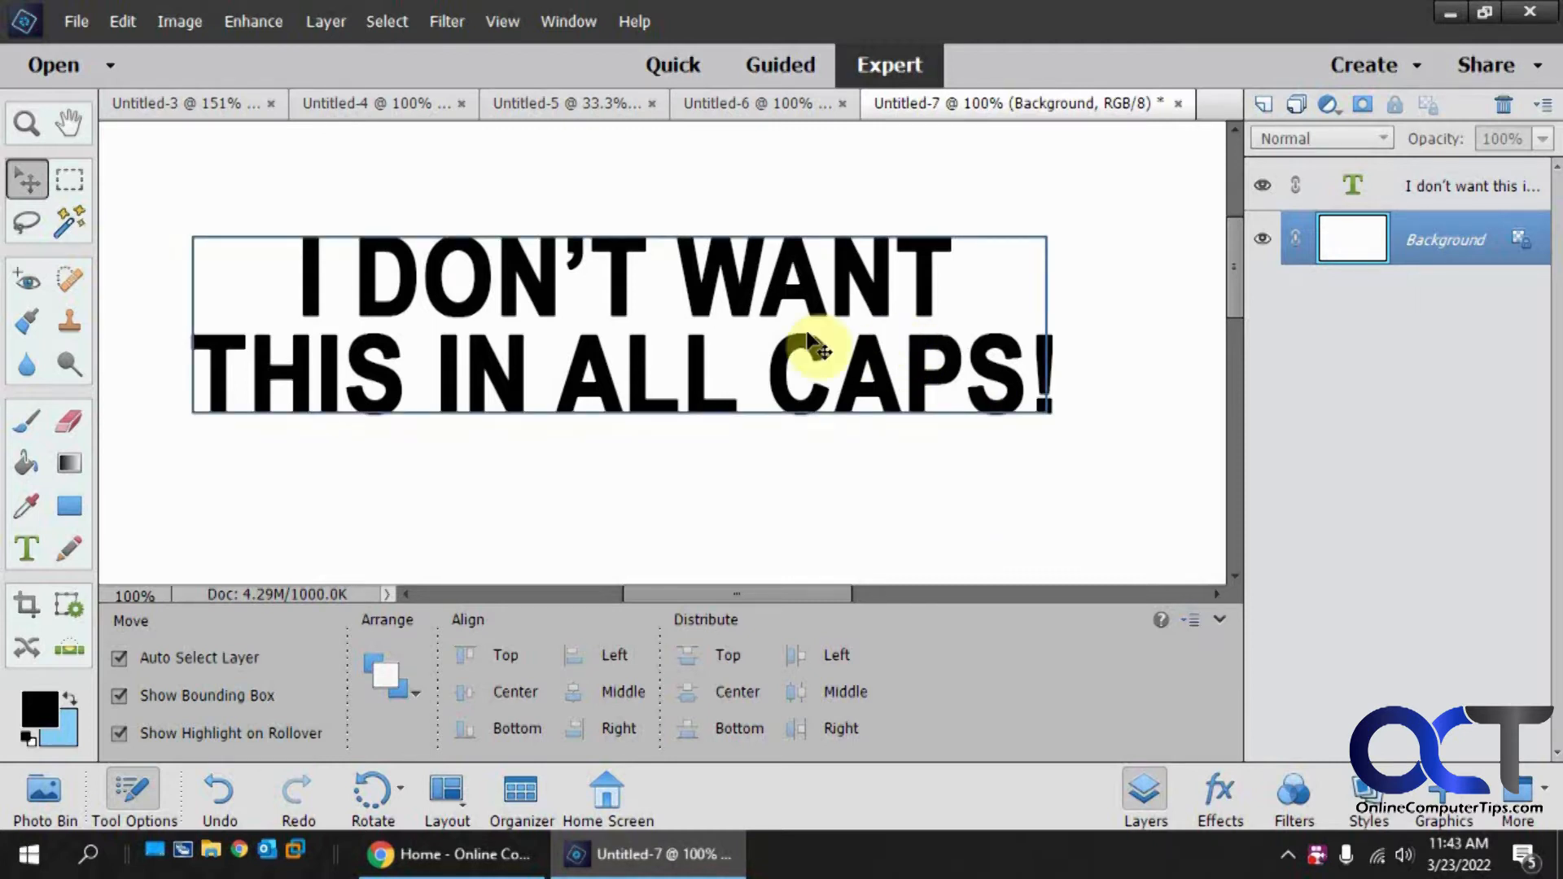
left_click(503, 384)
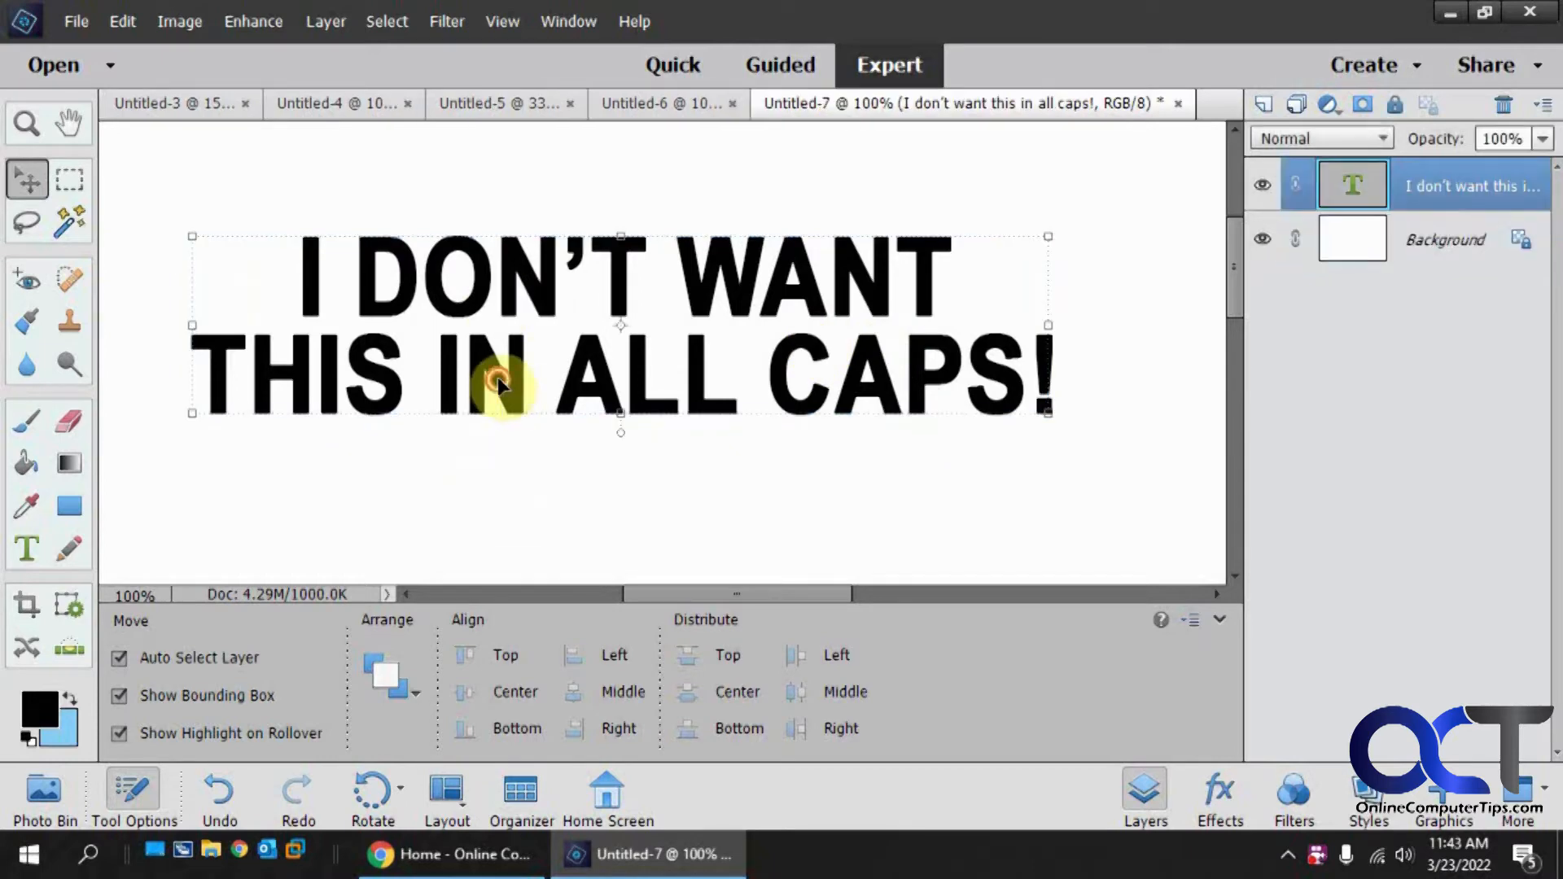
- Edit the heading and change its font to Arial Bold after previewing Arial Italic
left_click(26, 547)
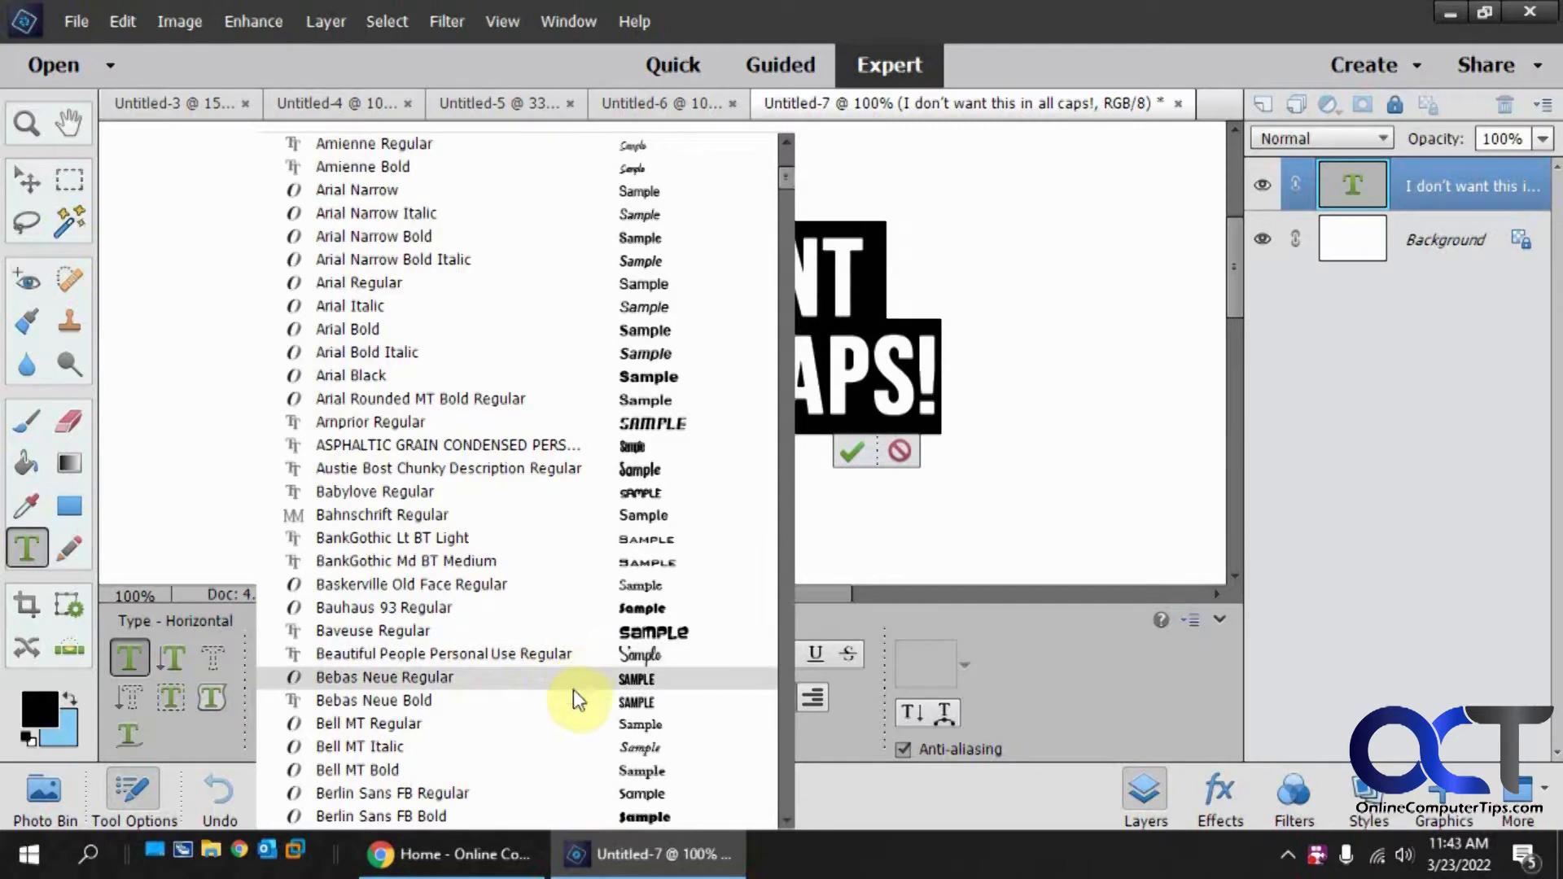
left_click(418, 398)
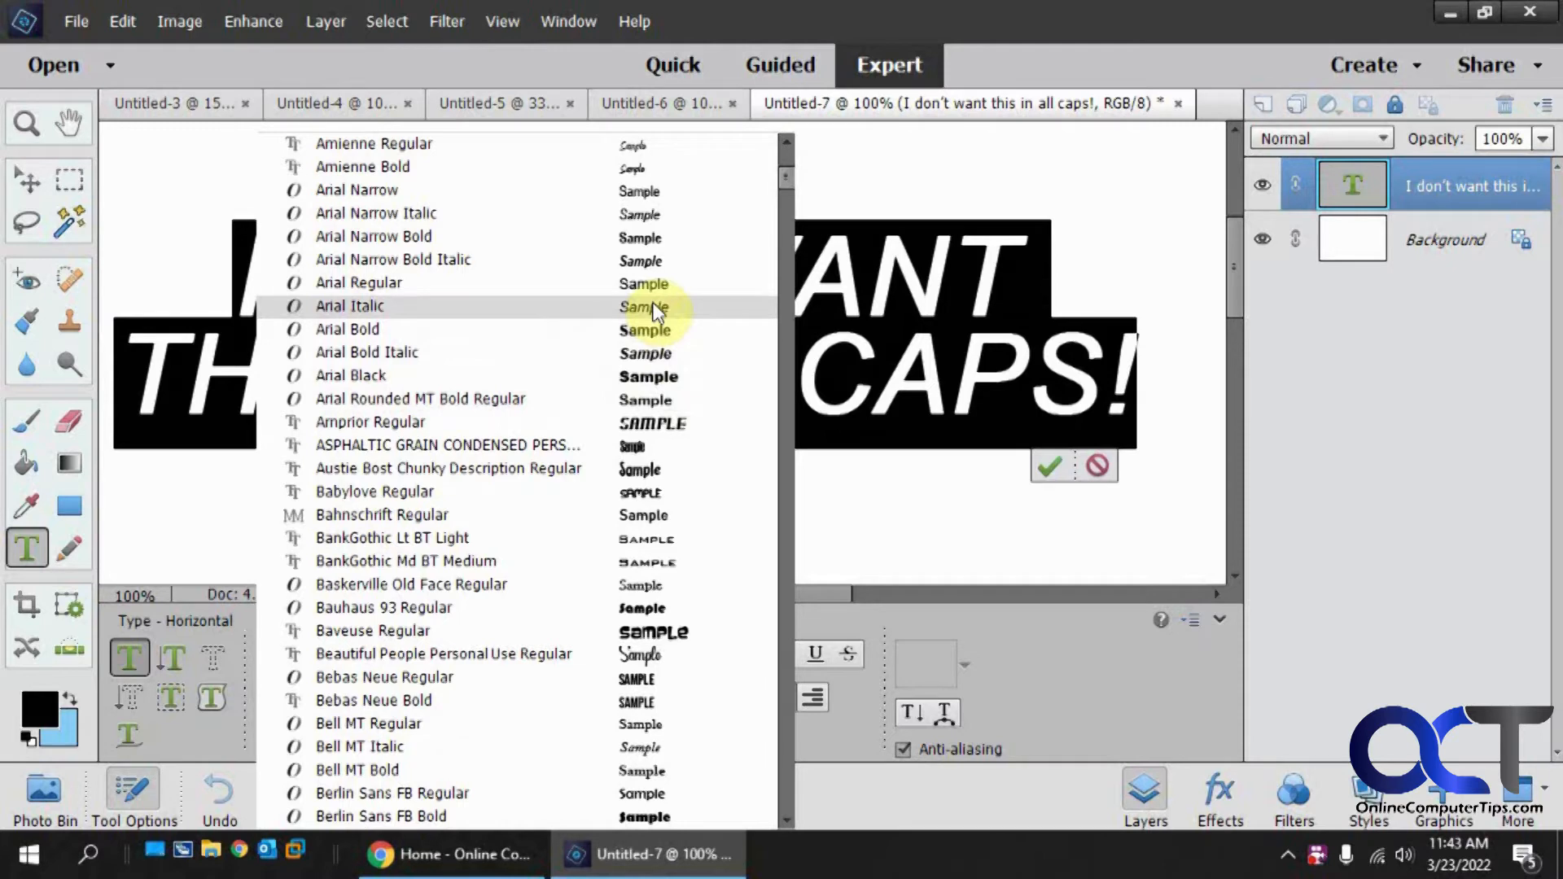
left_click(349, 329)
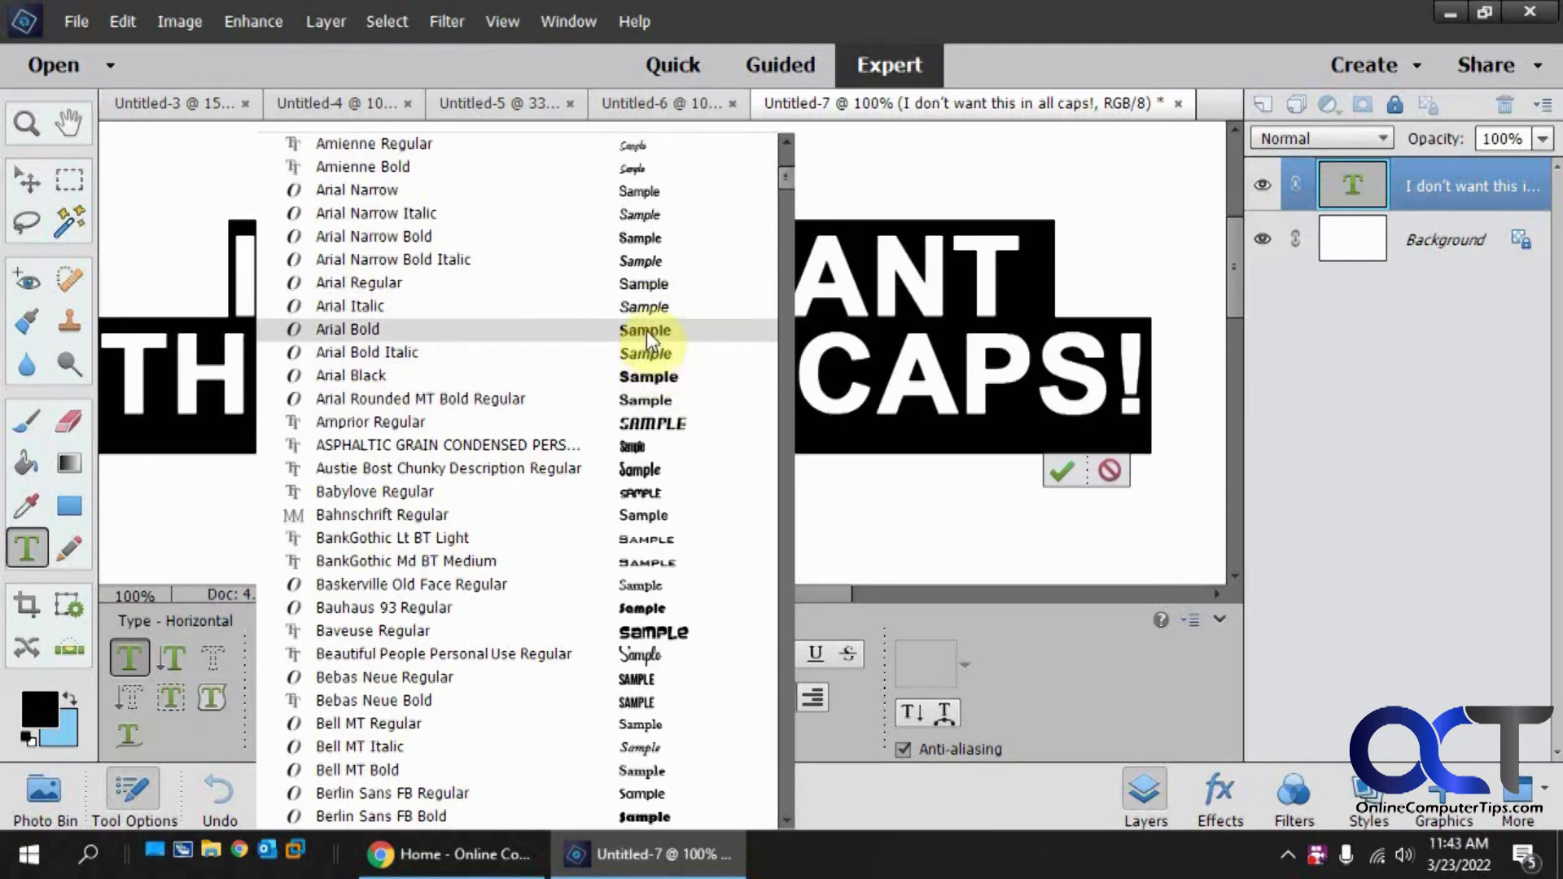
left_click(1060, 471)
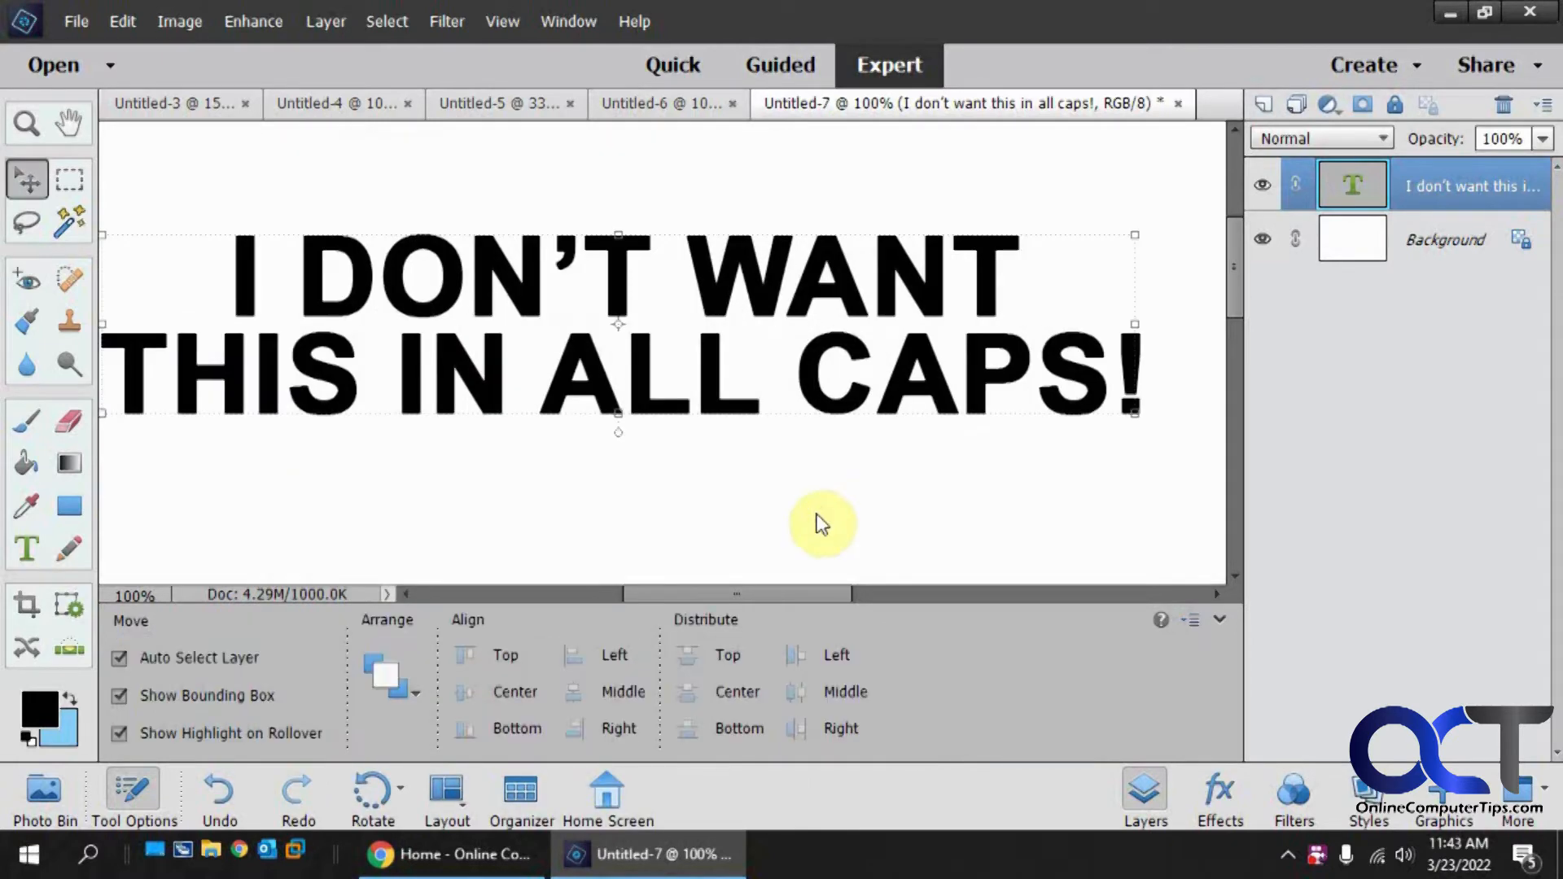
mouse_move(690, 398)
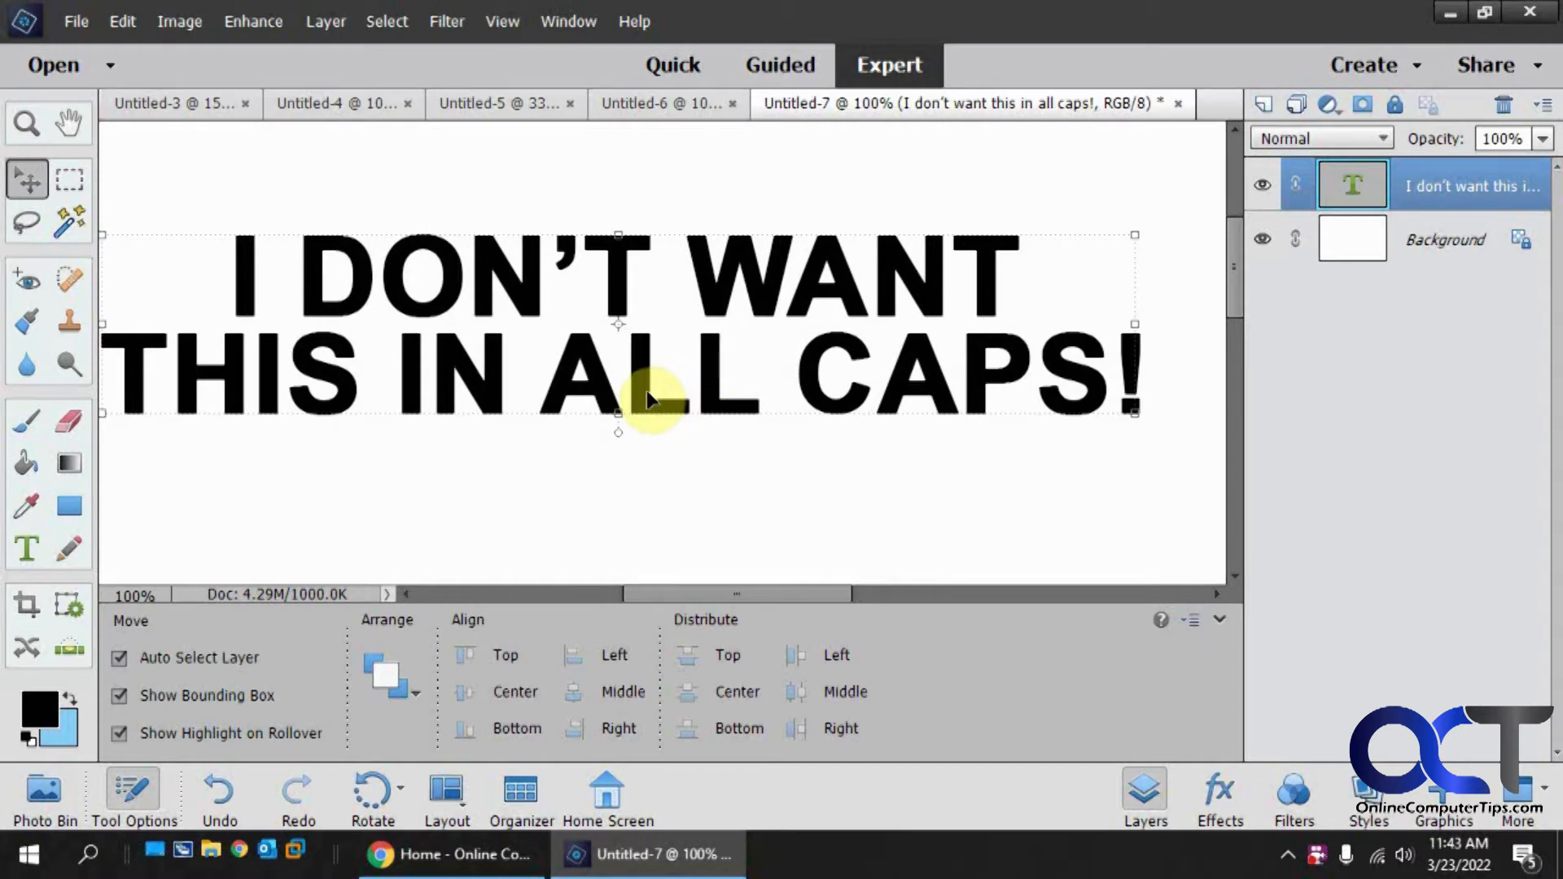
mouse_move(326, 539)
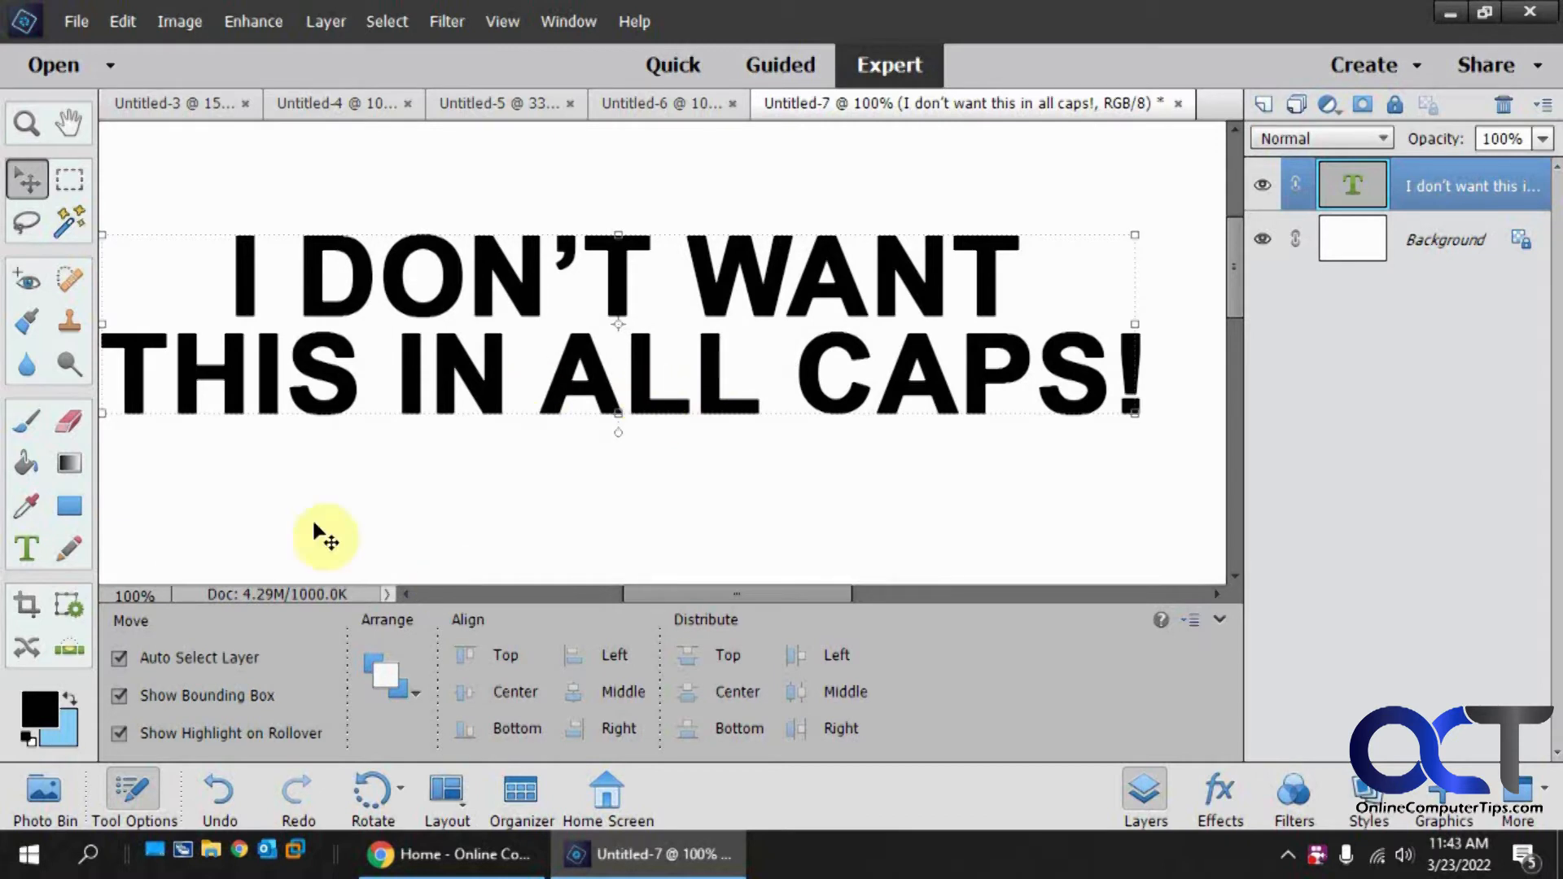
mouse_move(29, 433)
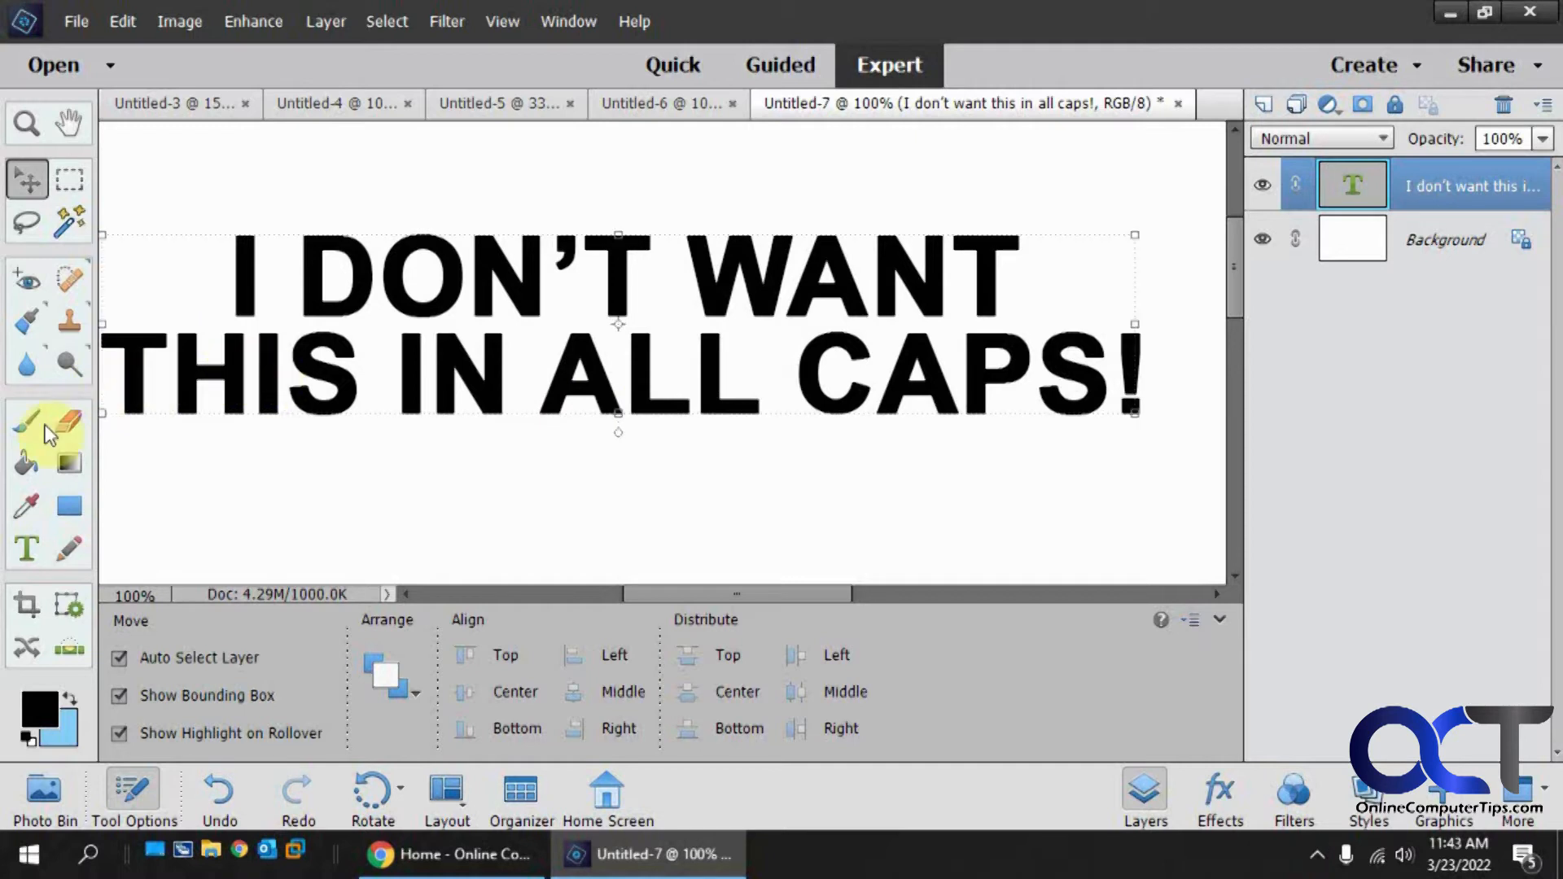
- With the Horizontal Type tool active, reset all tools to their default settings
left_click(26, 547)
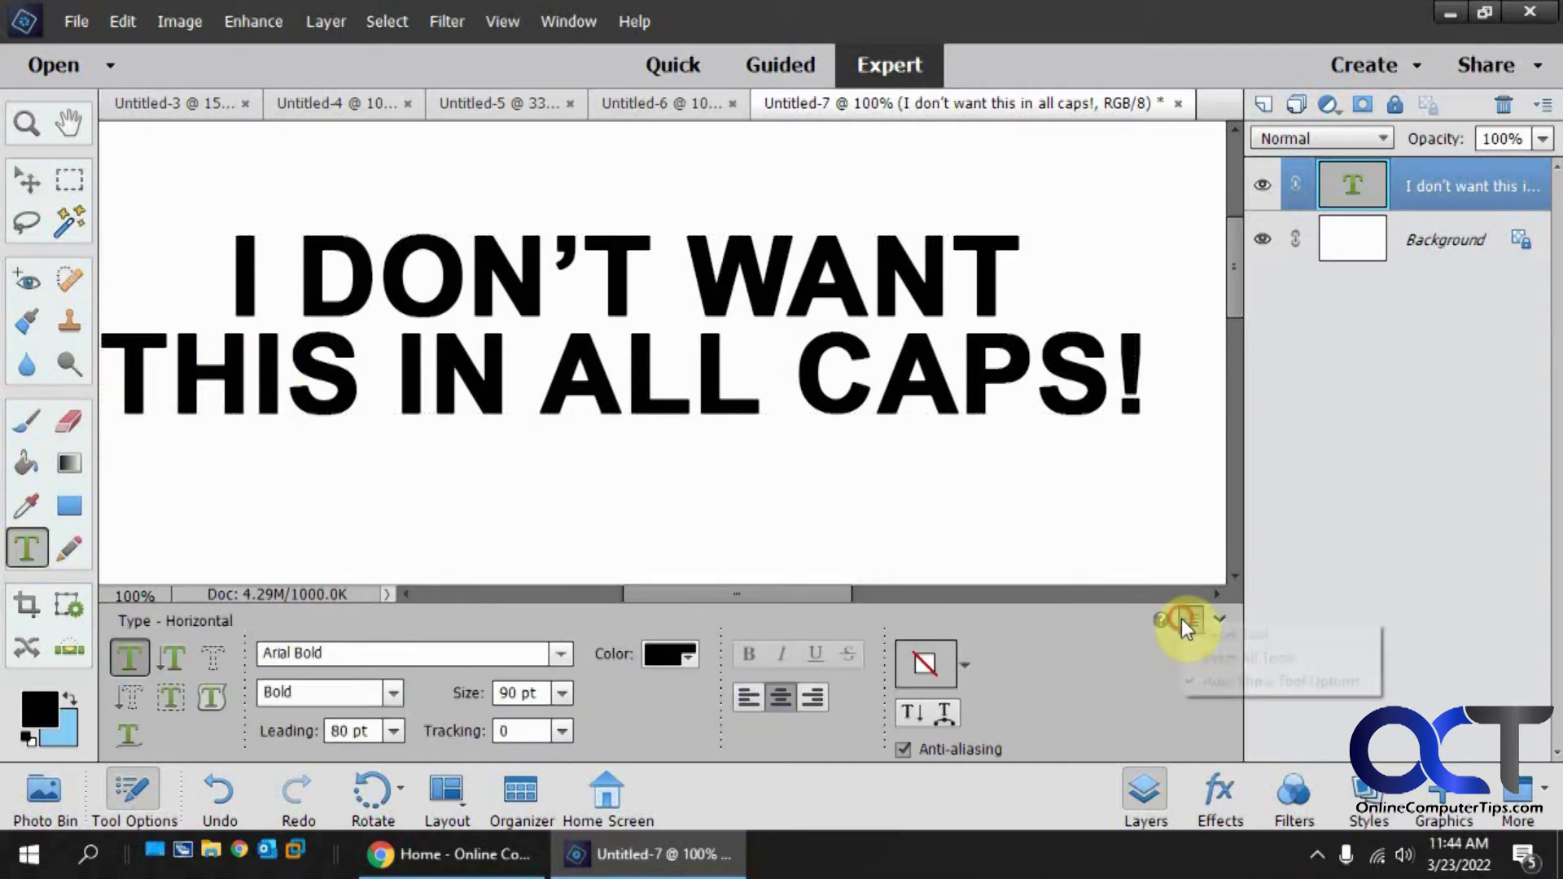
left_click(1190, 619)
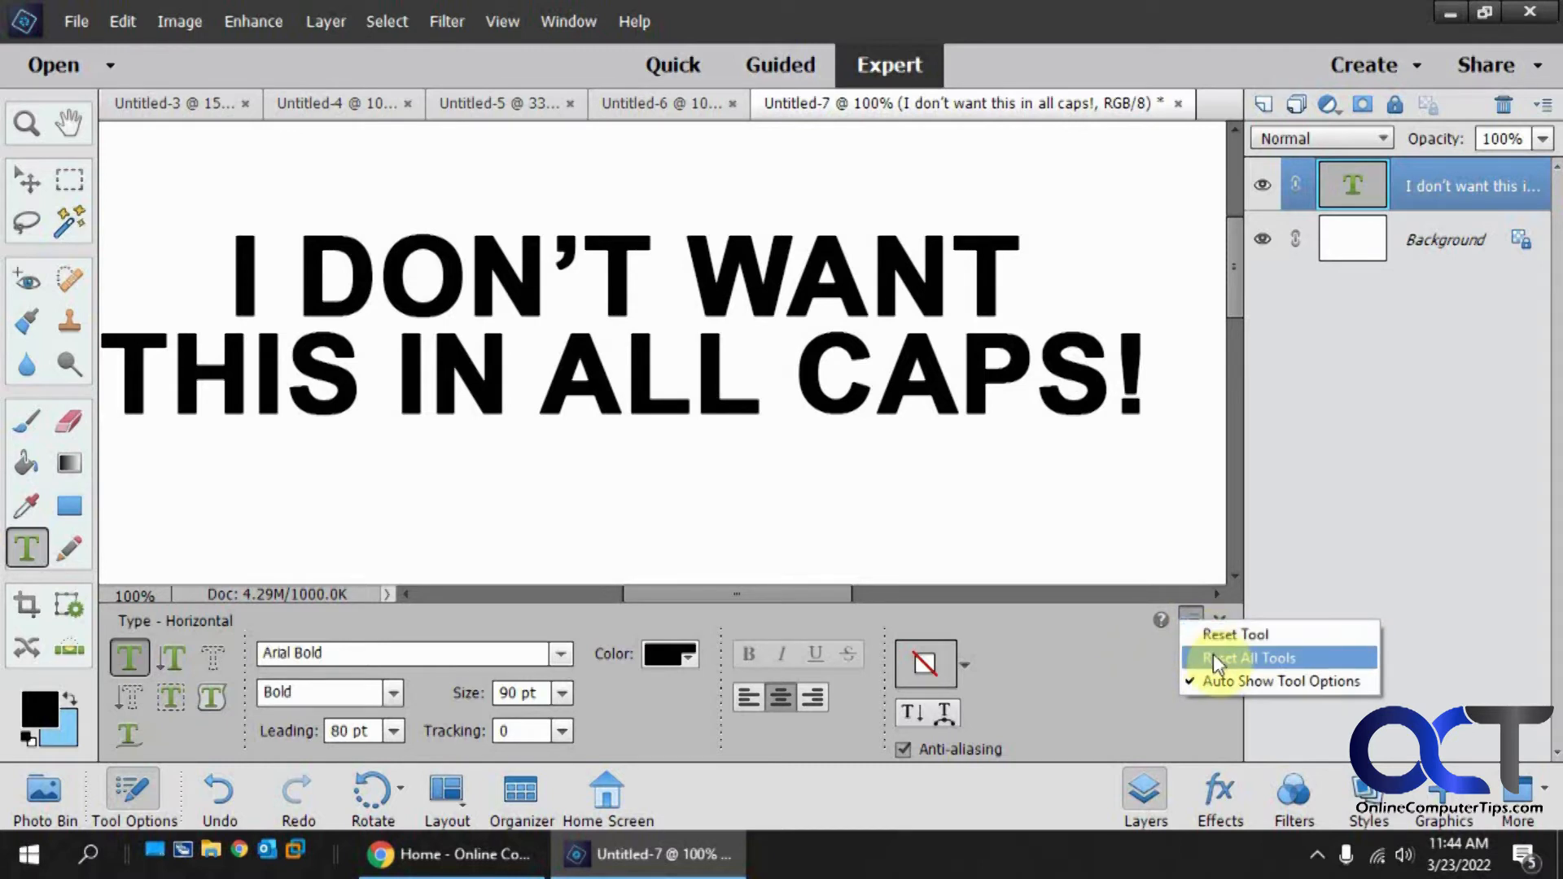
left_click(1246, 656)
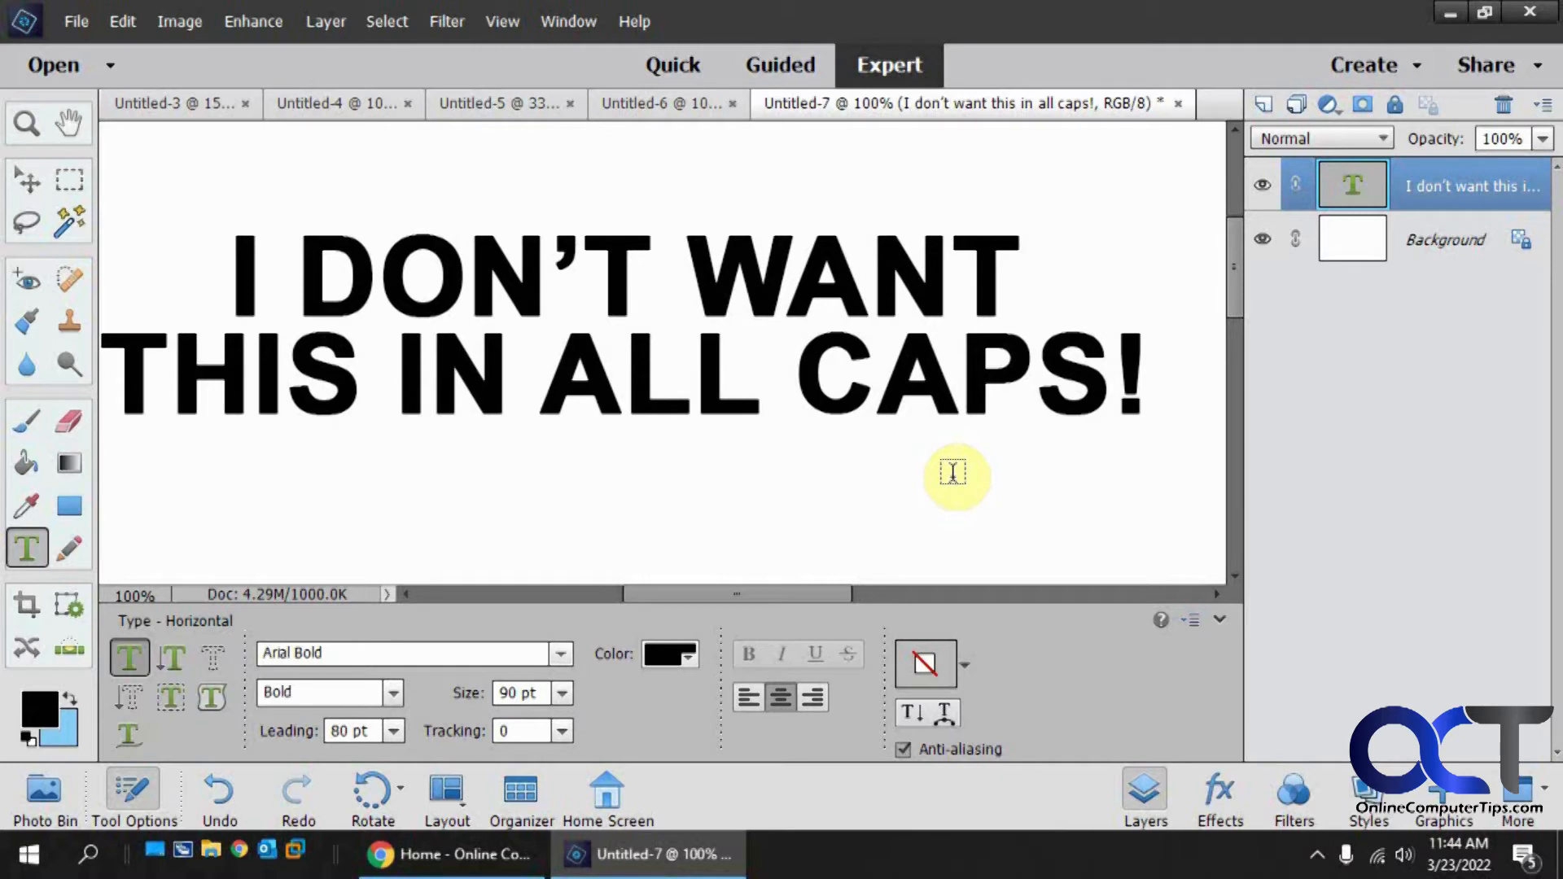
mouse_move(1146, 394)
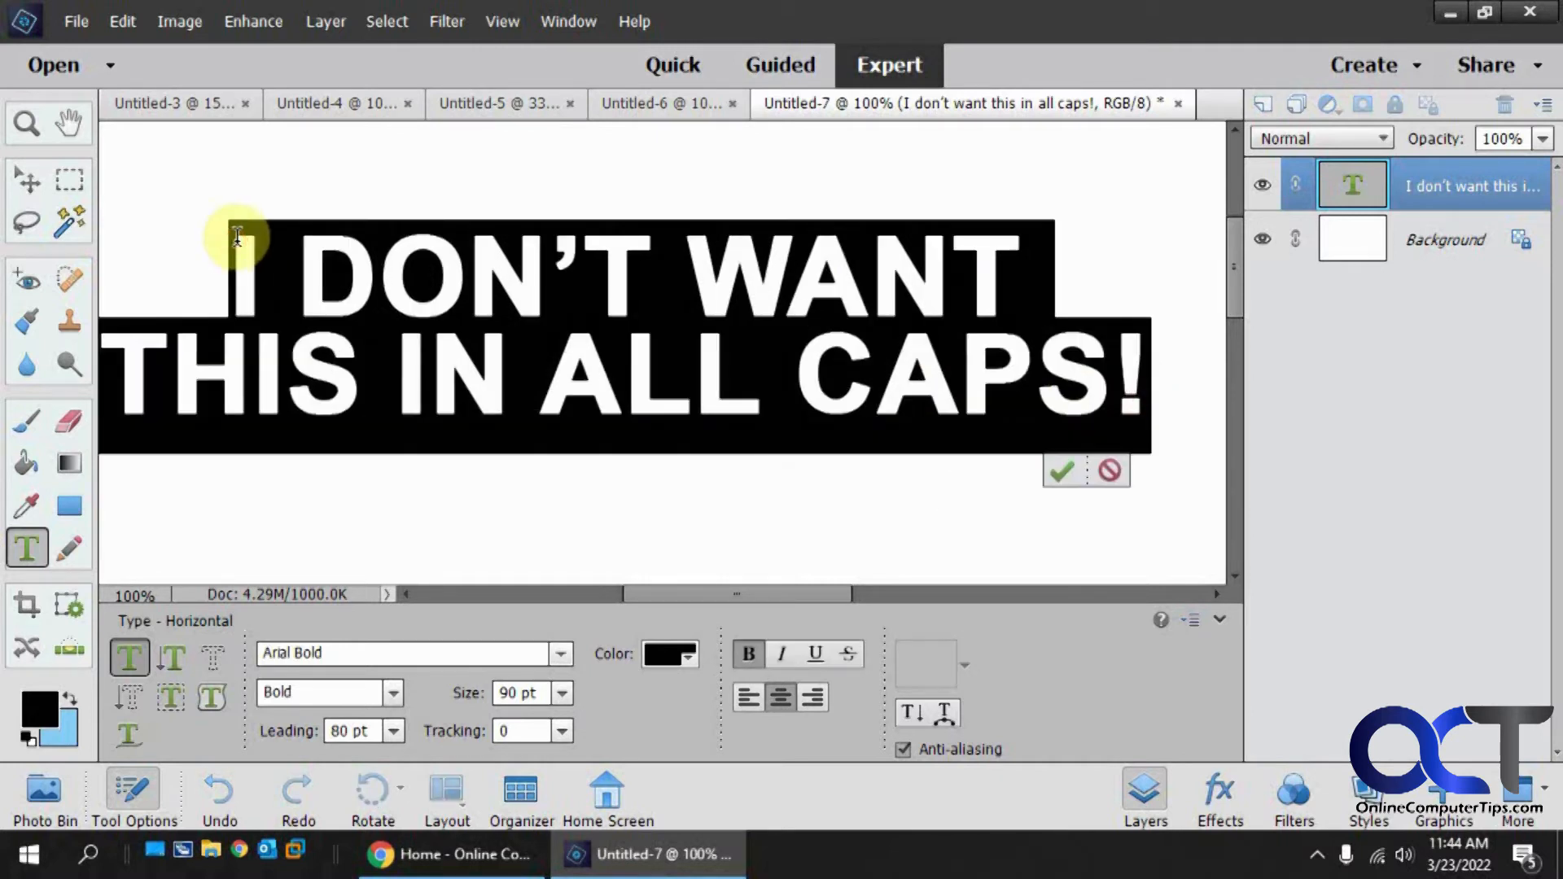
- Select all heading text so it becomes mixed case in Arial Regular, and commit
left_click(749, 654)
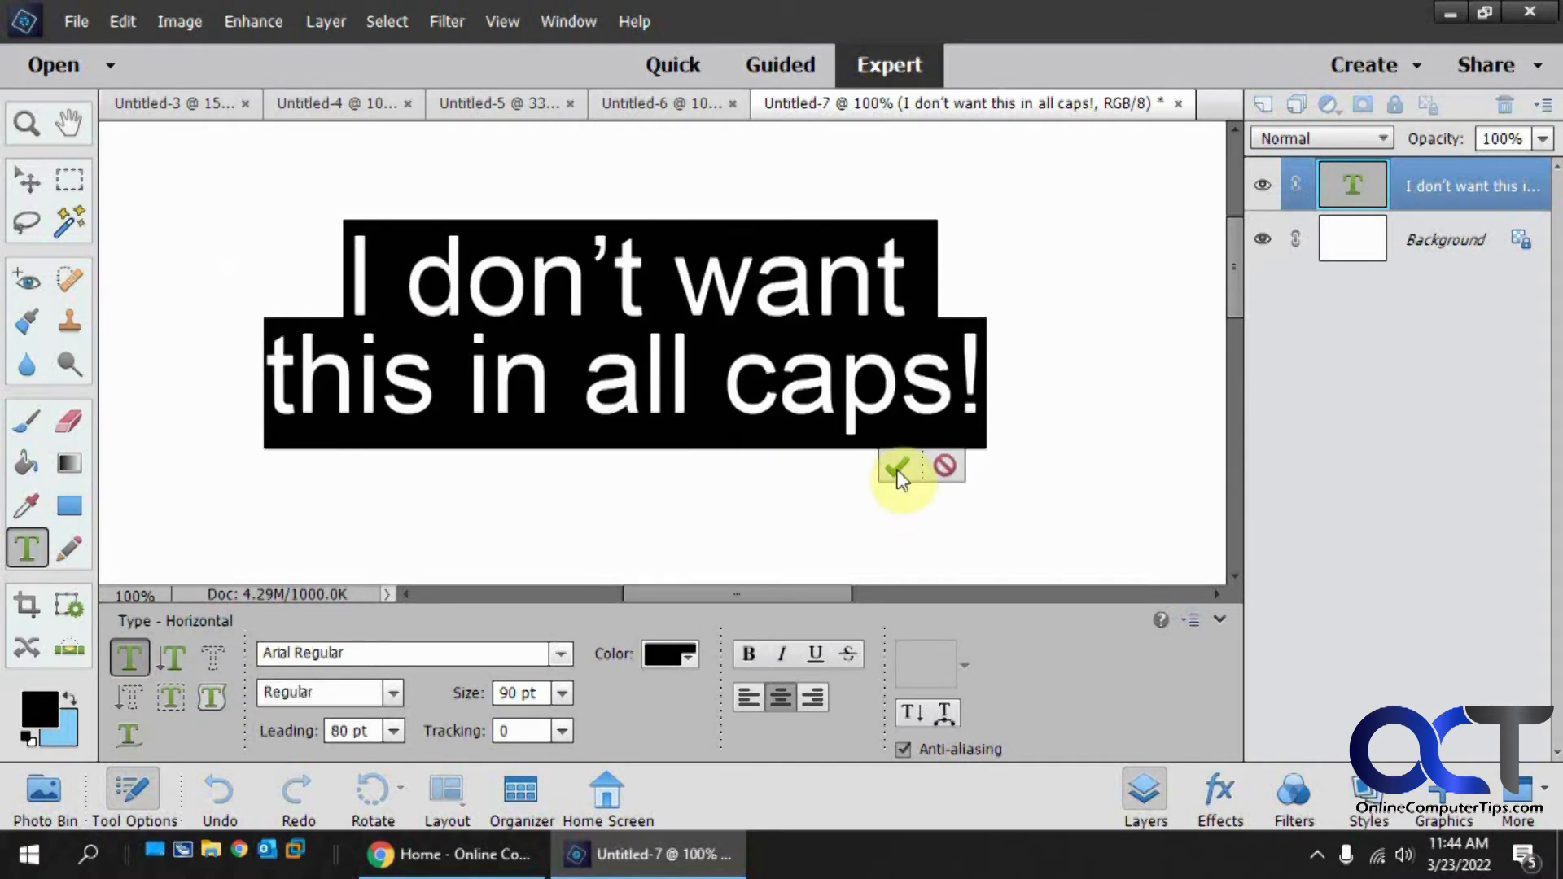
left_click(895, 468)
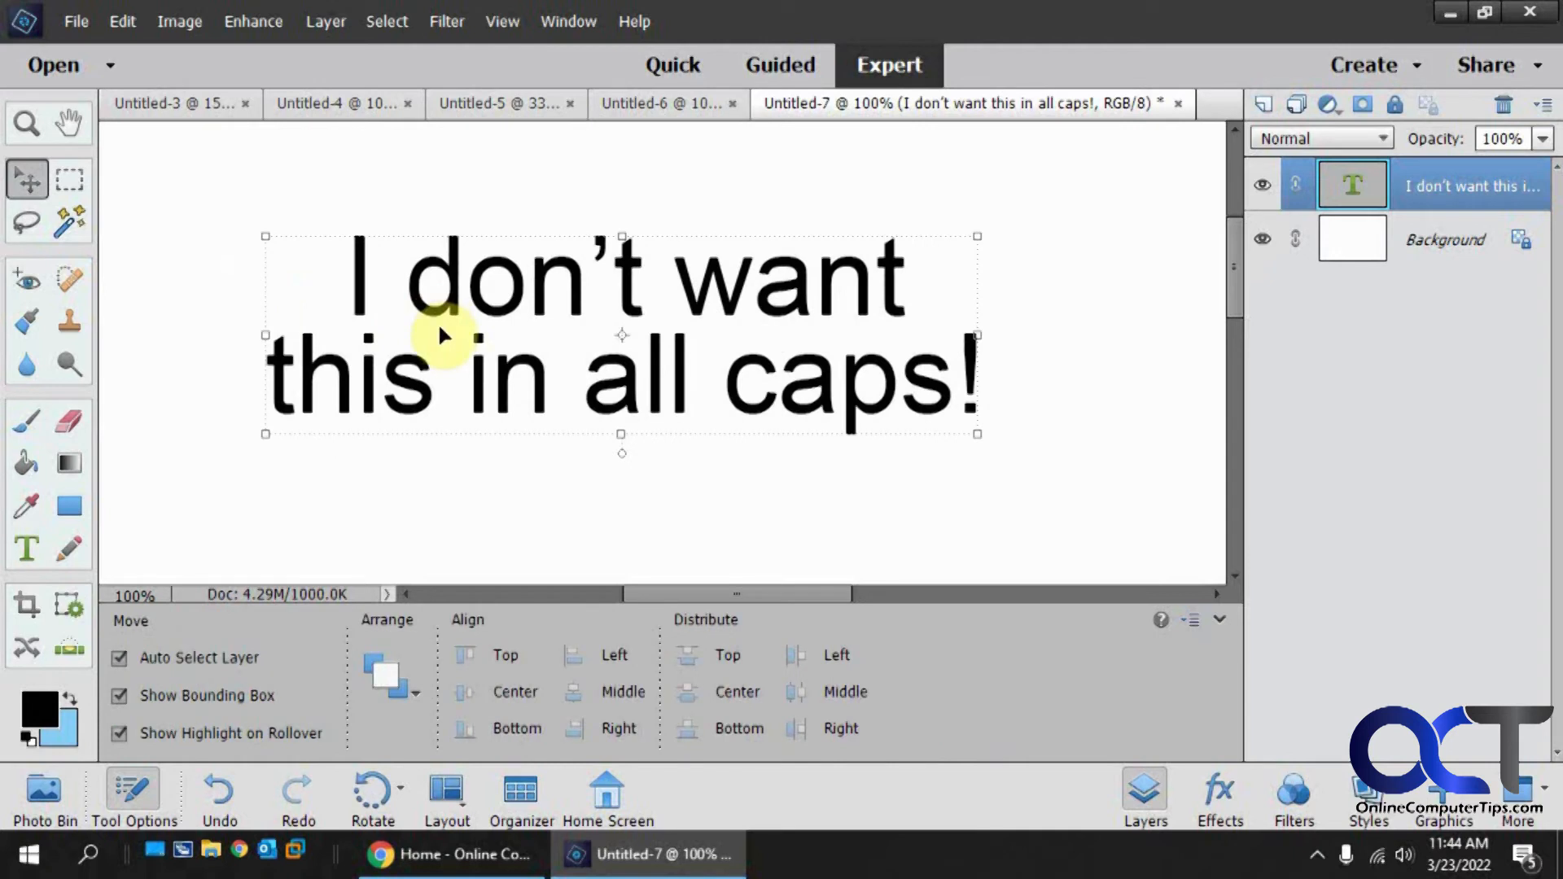
mouse_move(822, 424)
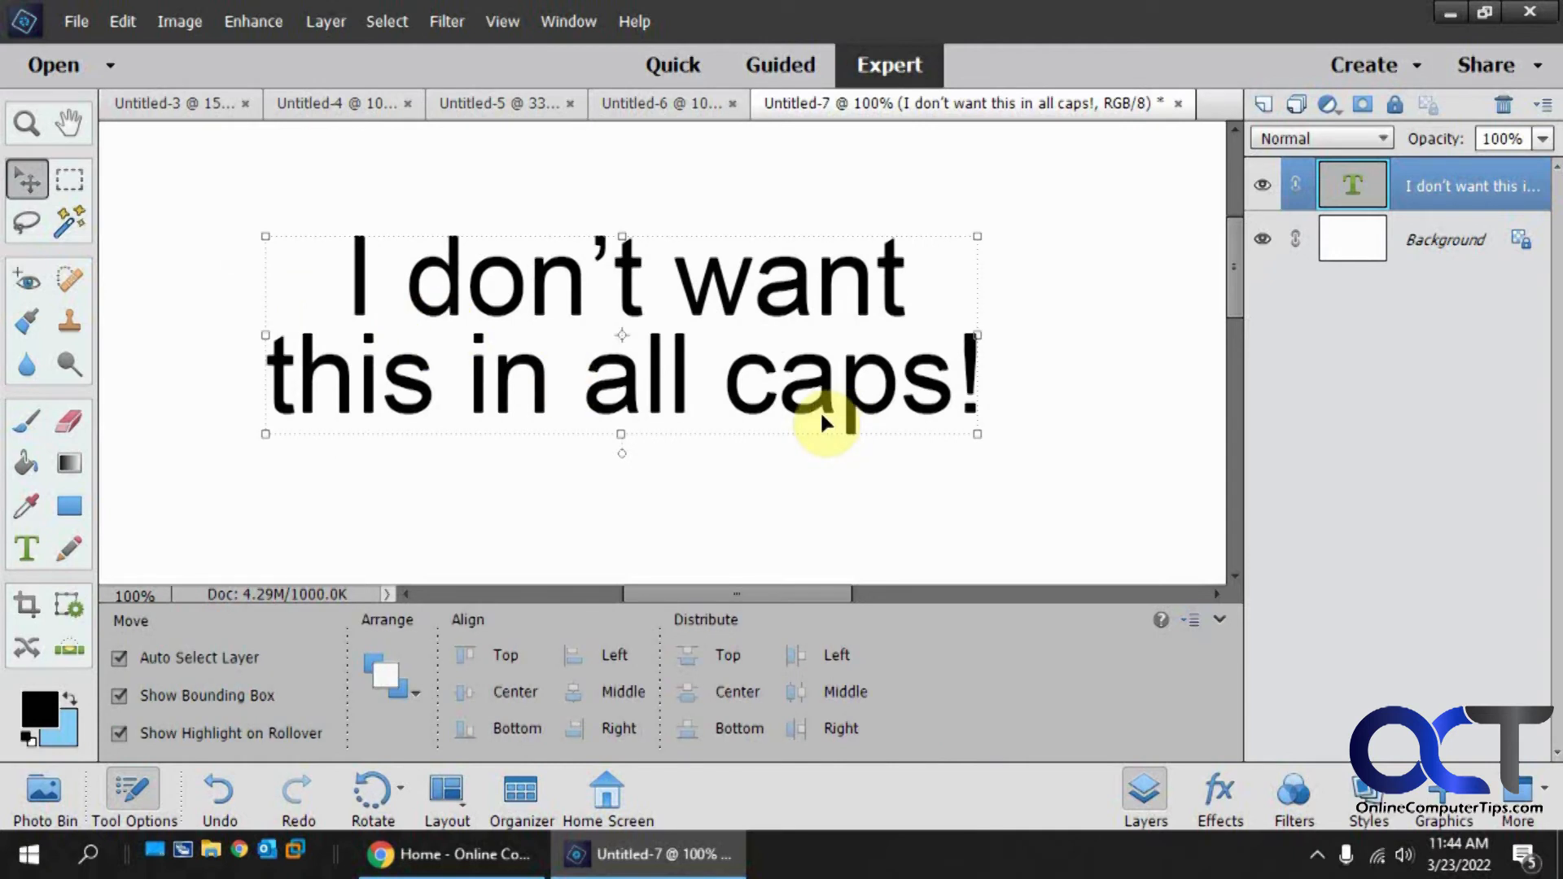
mouse_move(742, 404)
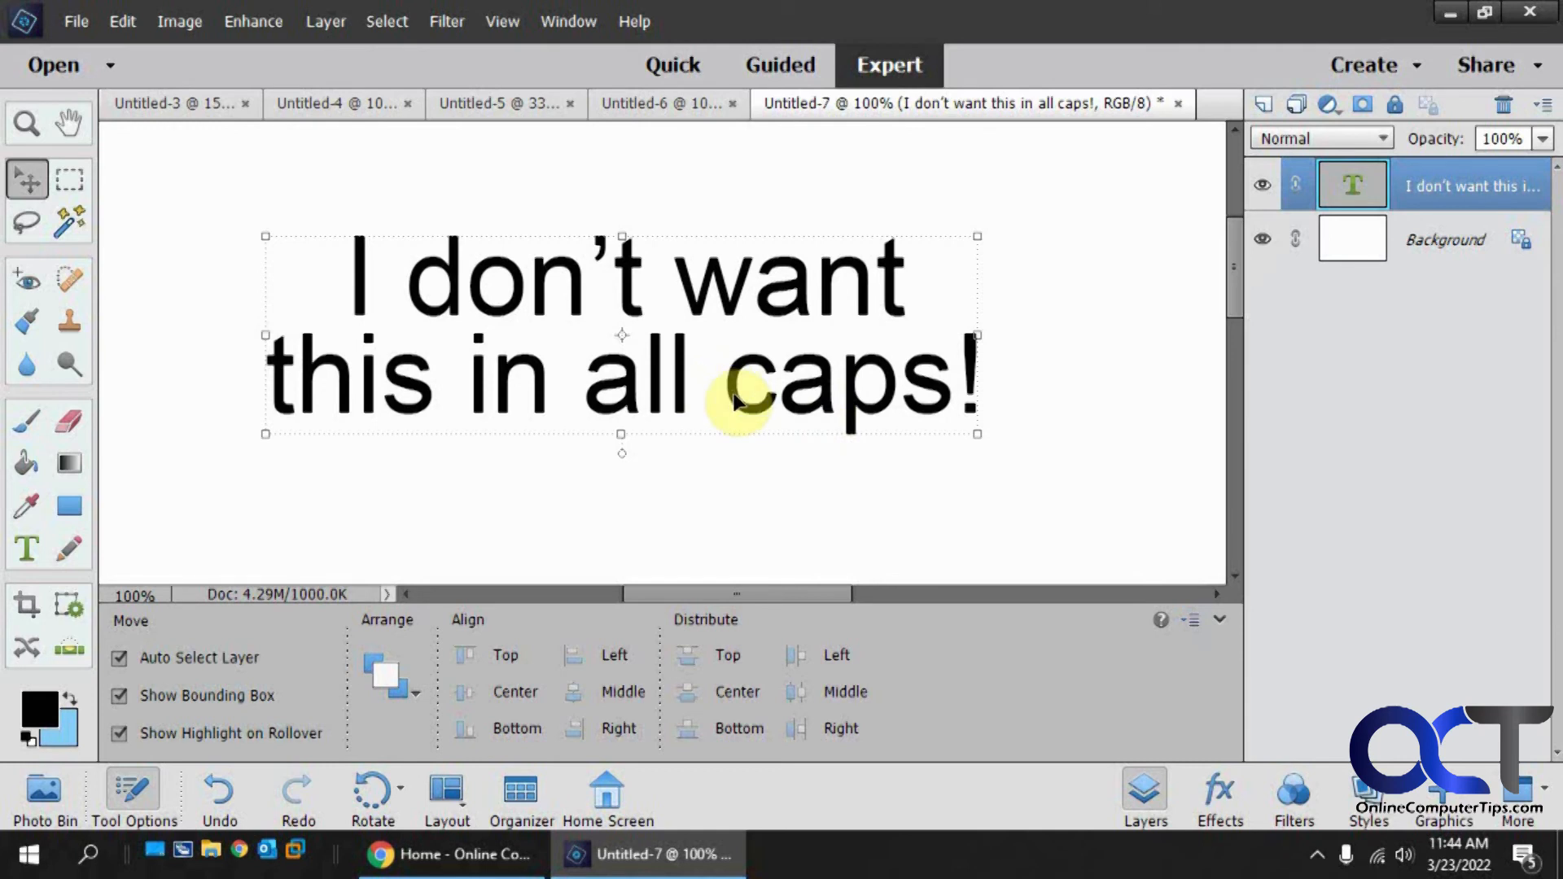
mouse_move(837, 438)
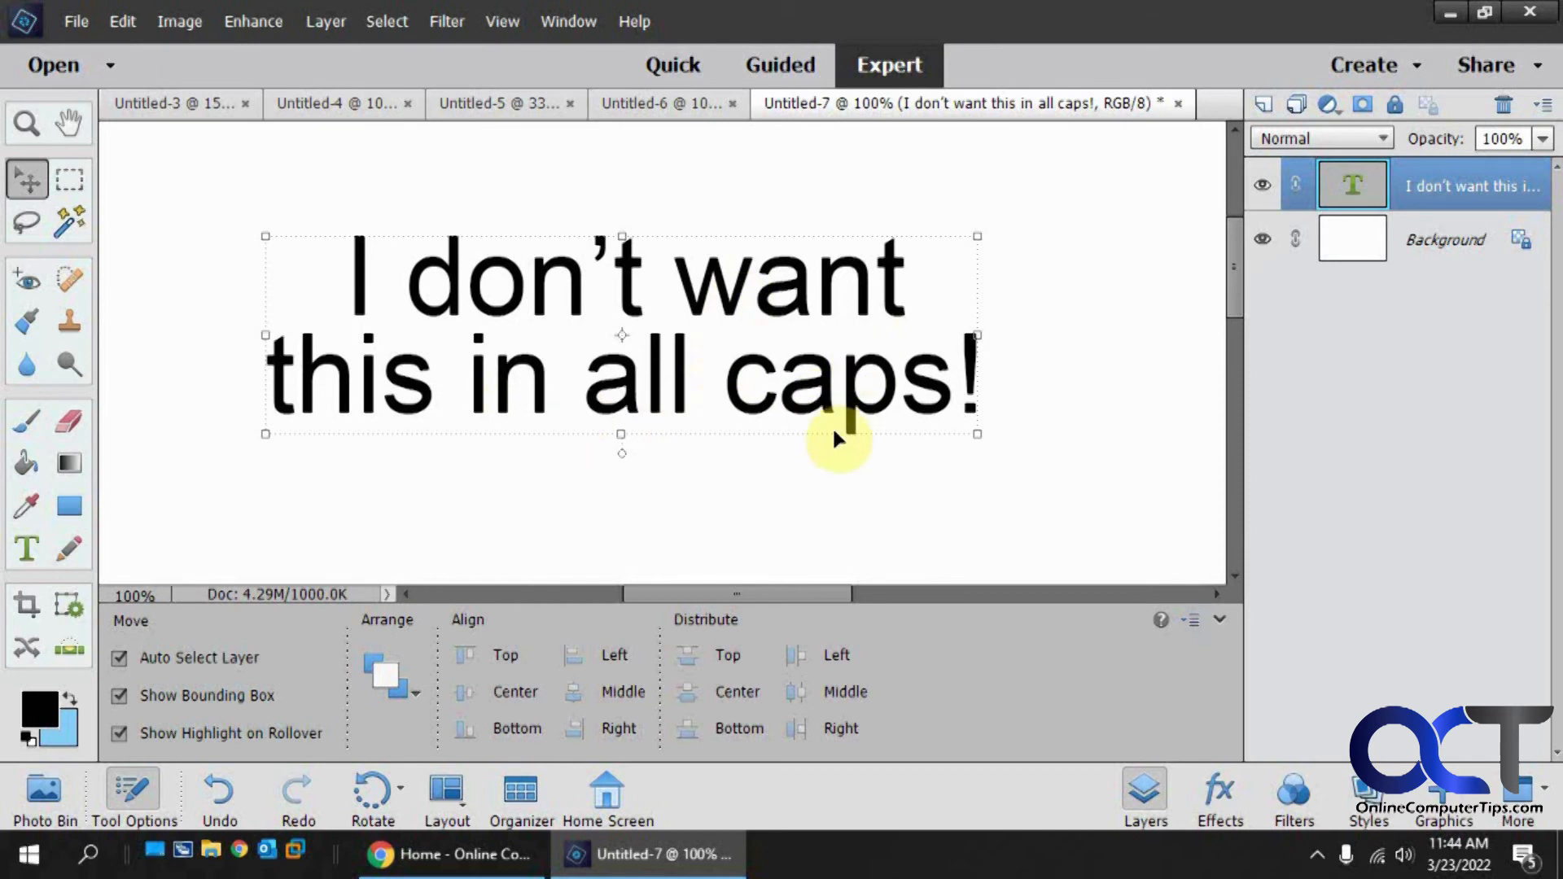
mouse_move(808, 362)
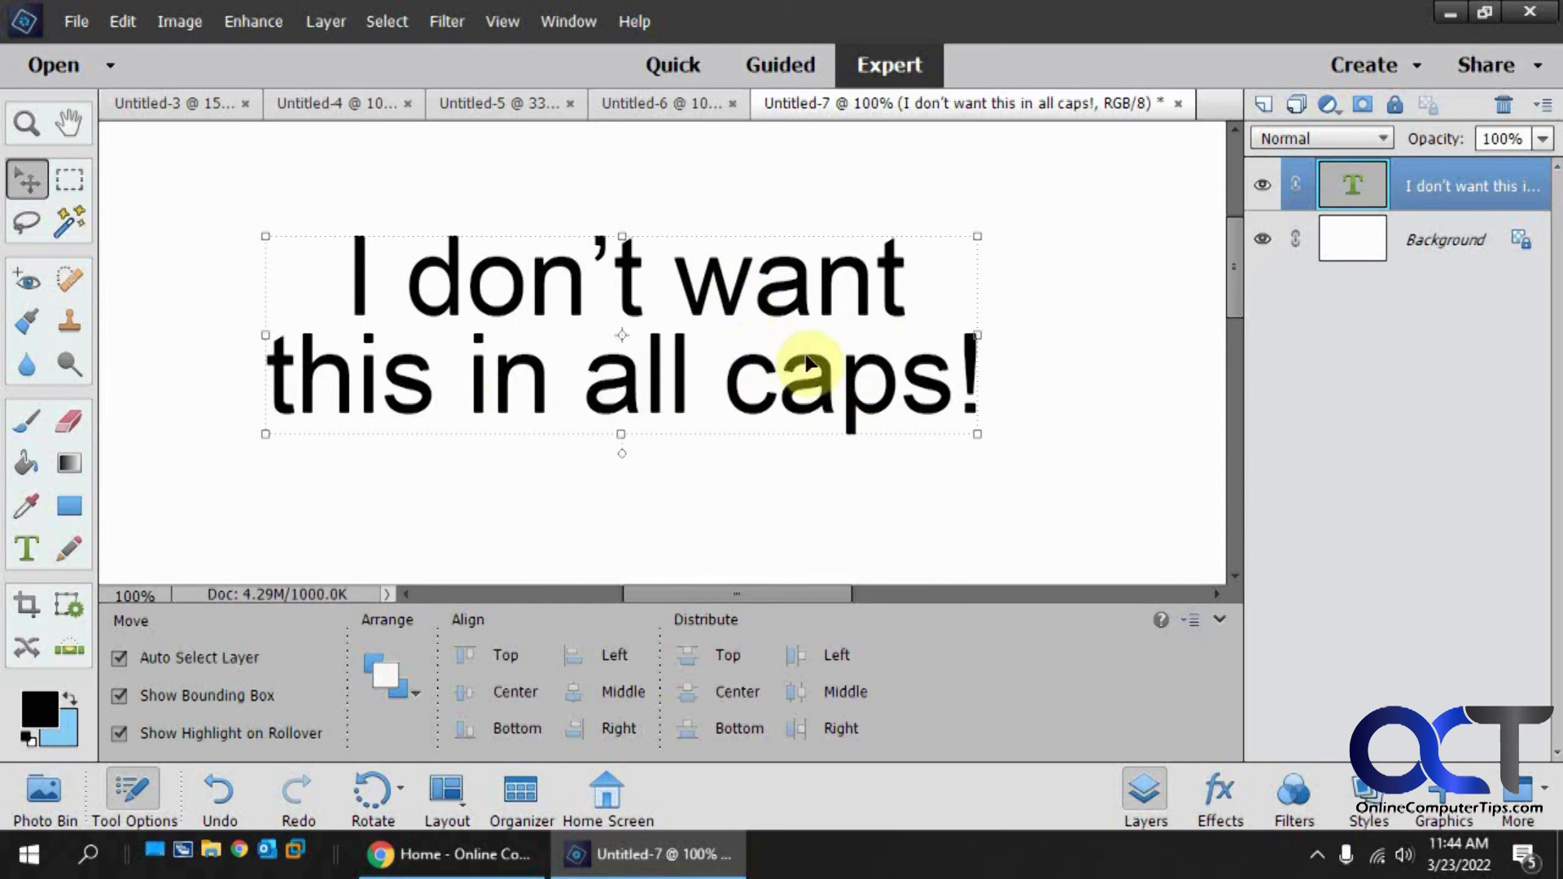